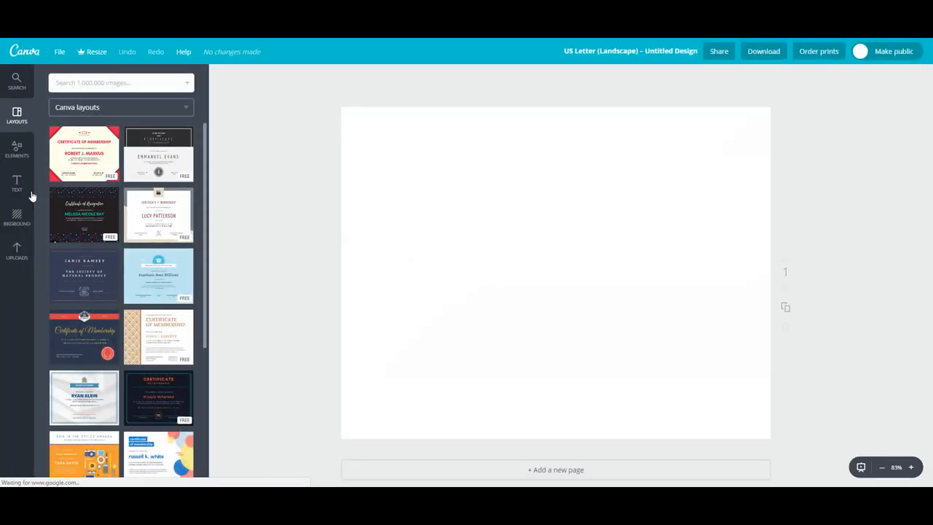
Add a 'Week at a Glance' heading in the XB Niloofar serif font, underlined.
click(16, 184)
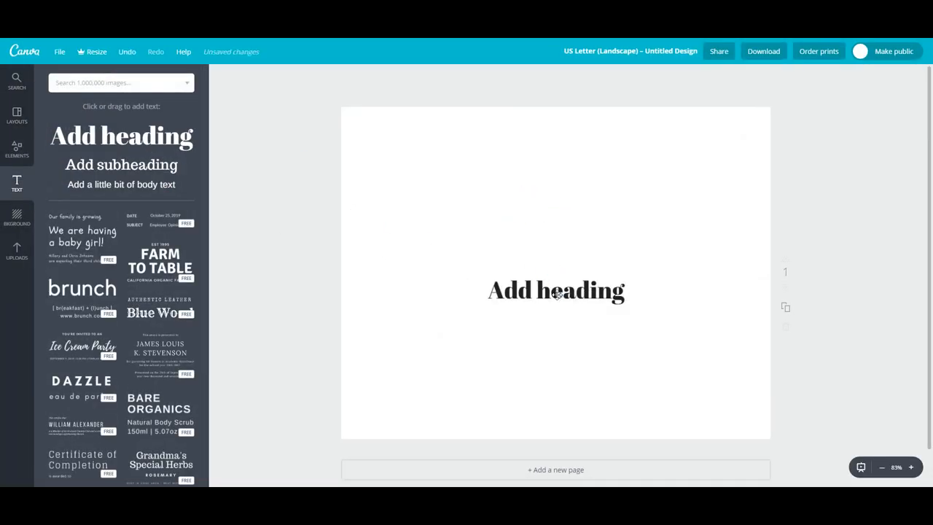
text(Week at a Glance)
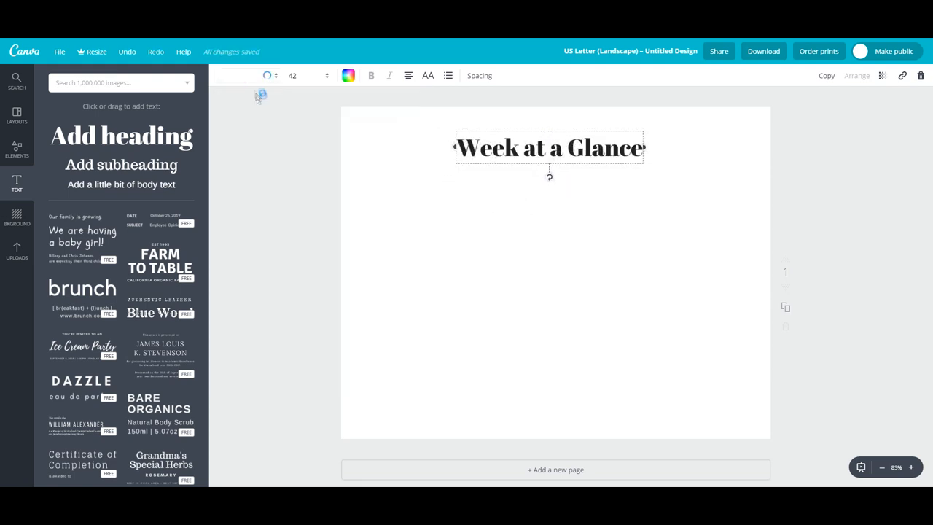
click(245, 75)
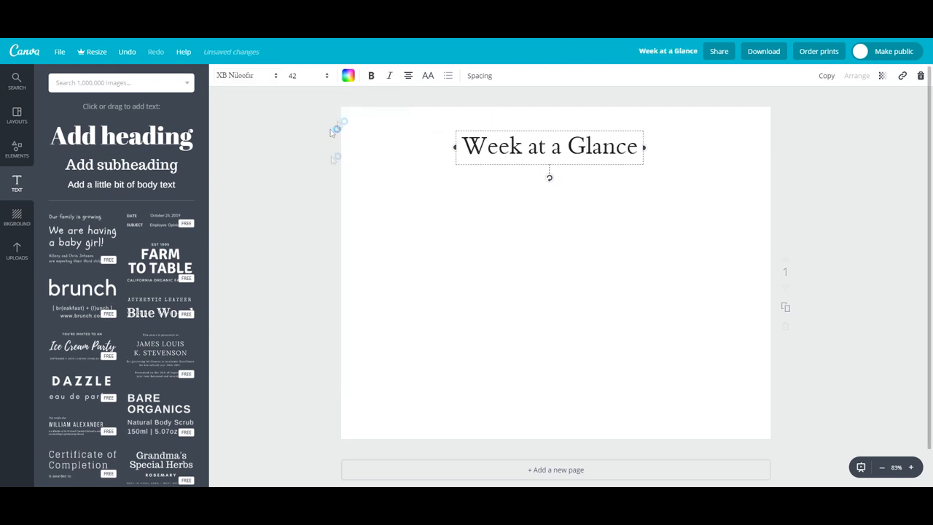
click(17, 149)
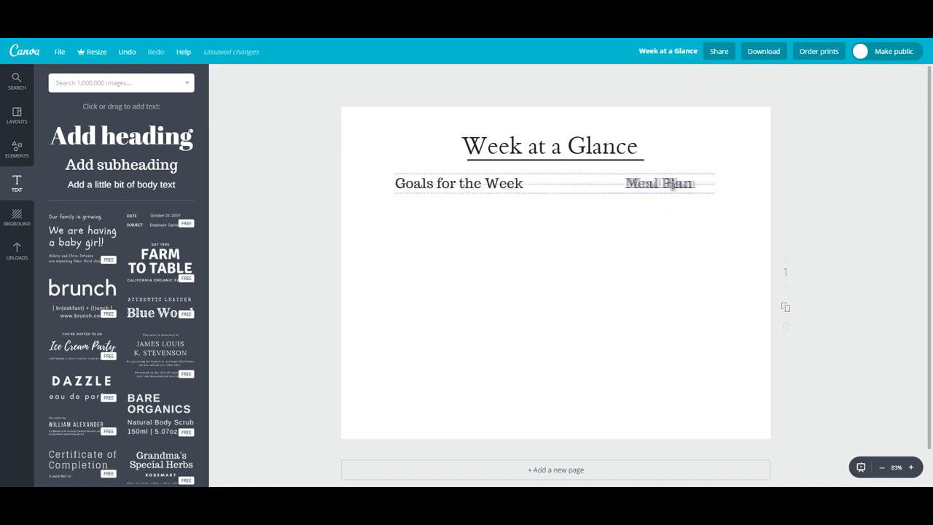
Place a vertical line as the central divider between the two columns.
click(18, 149)
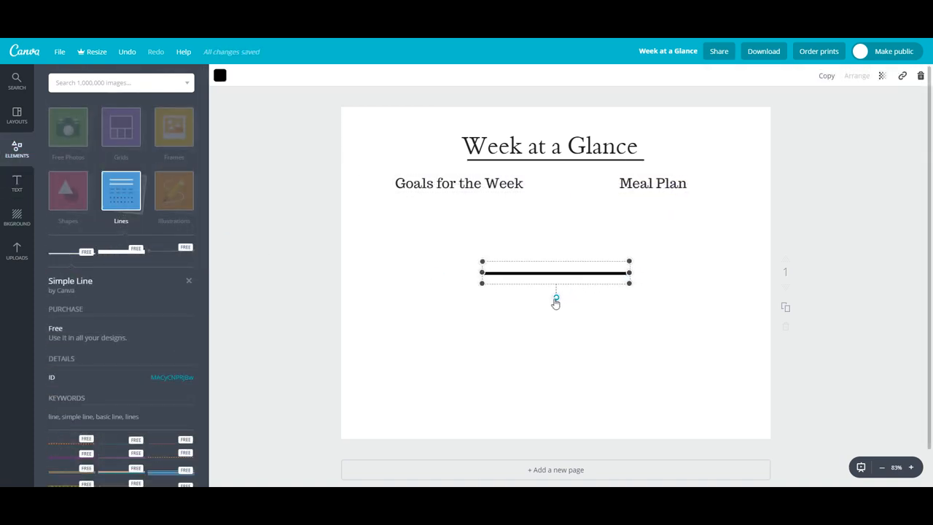
drag(556, 297, 562, 295)
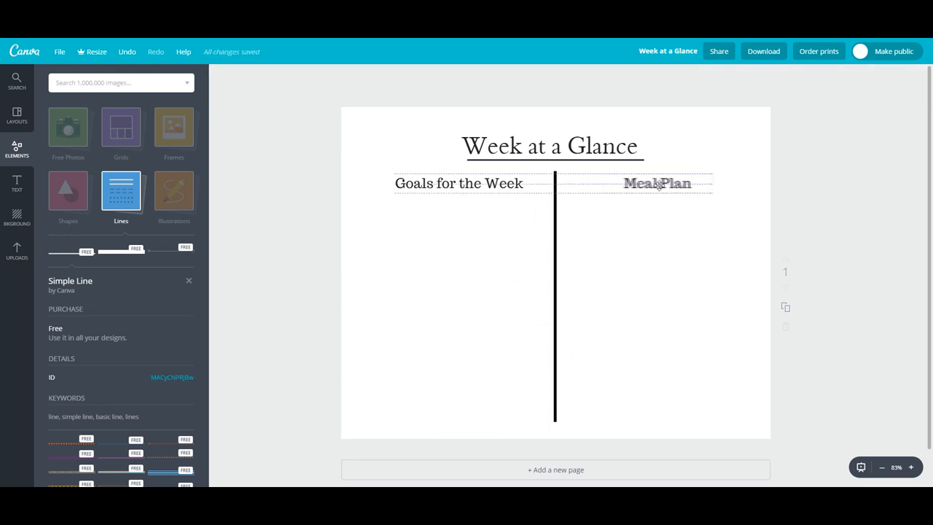
click(445, 236)
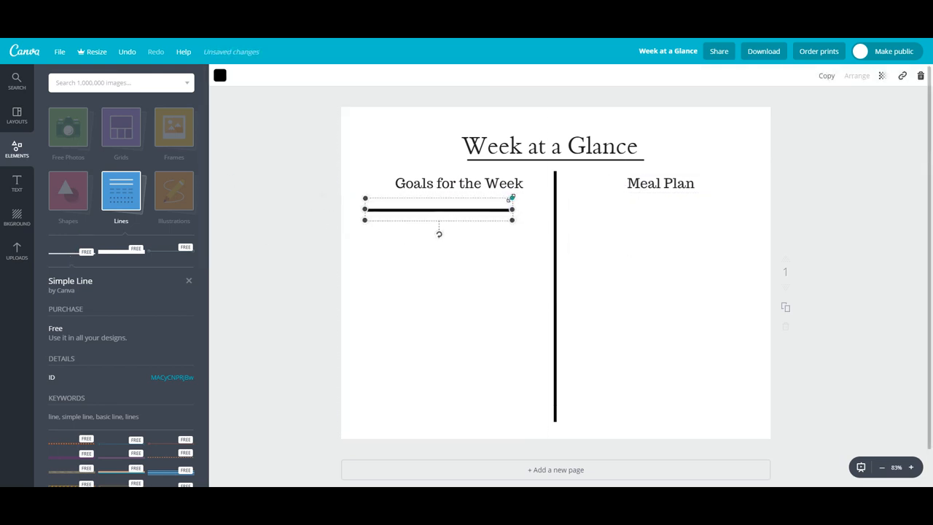
Stack six horizontal writing lines under Goals for the Week.
drag(510, 210, 538, 207)
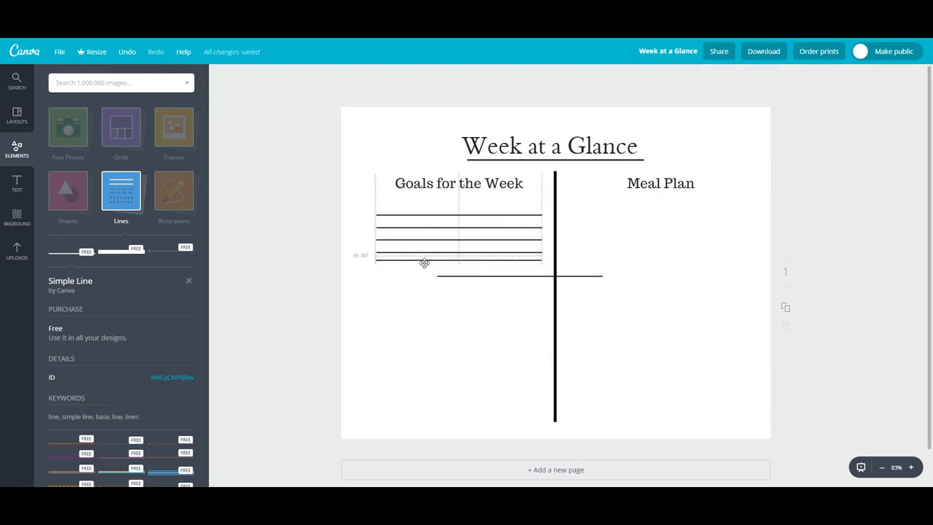
drag(424, 262, 452, 276)
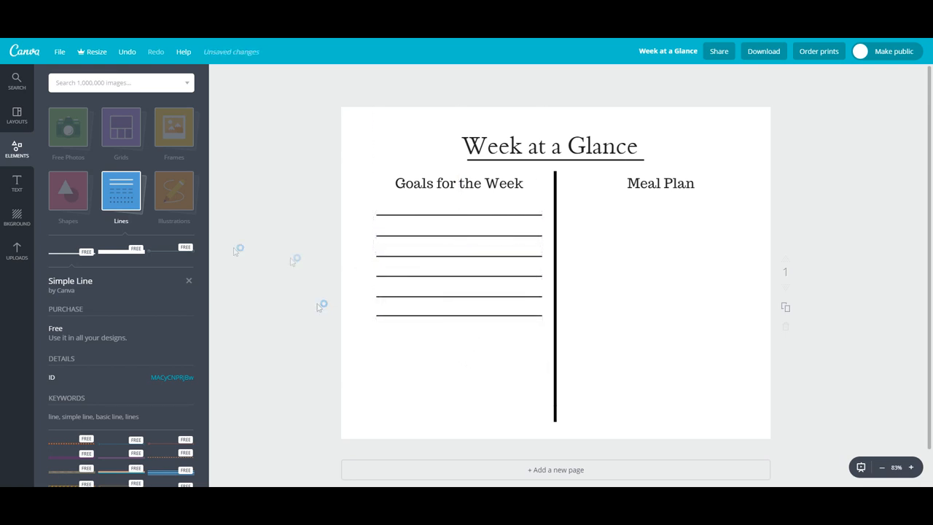
click(67, 191)
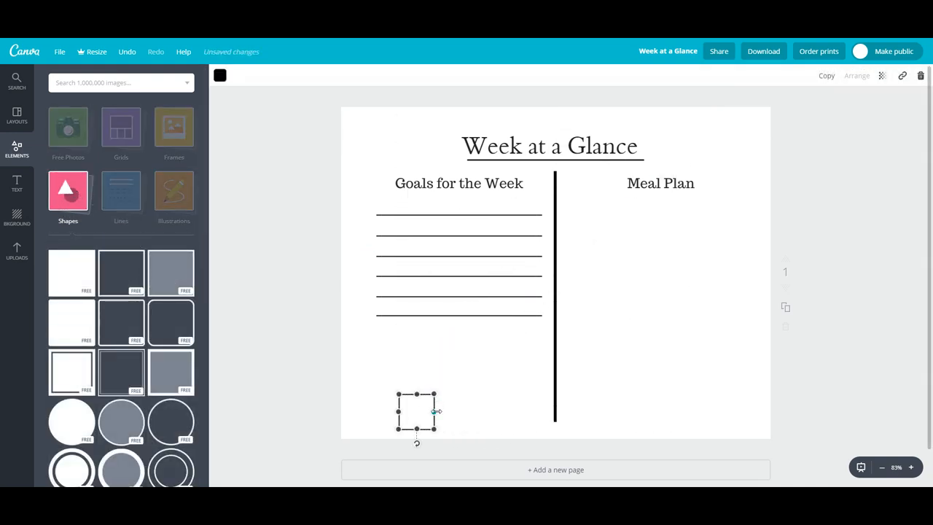
Stretch an outlined square into a rectangle and stack four copies down the Meal Plan column.
drag(417, 411, 663, 232)
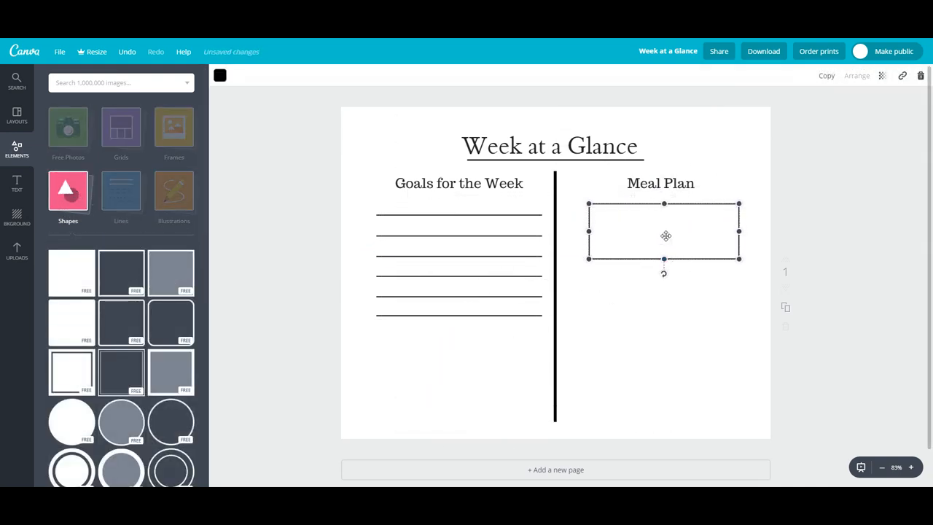
drag(665, 235, 668, 280)
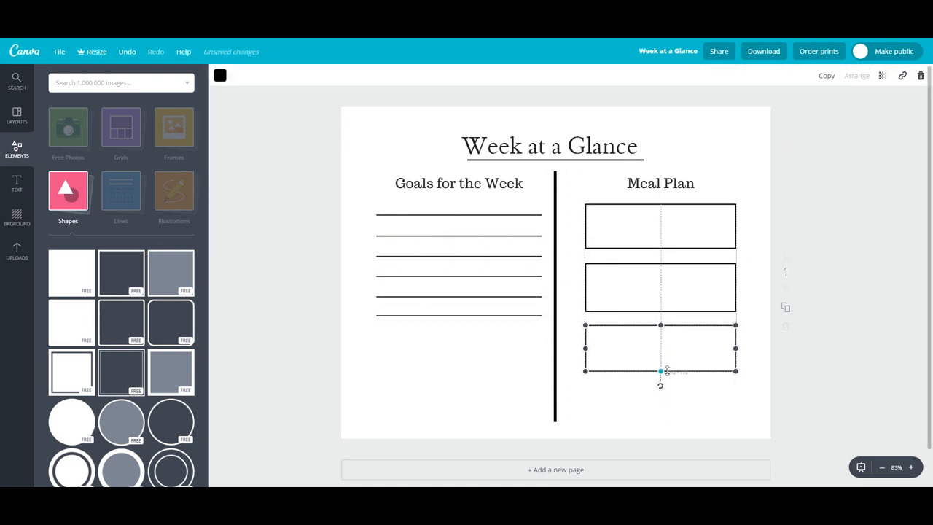
drag(660, 350, 660, 408)
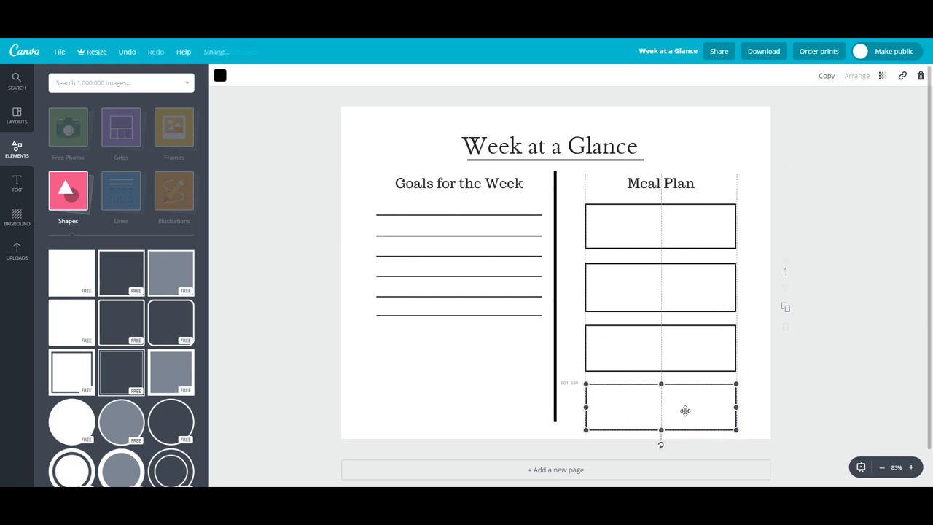
drag(685, 411, 647, 338)
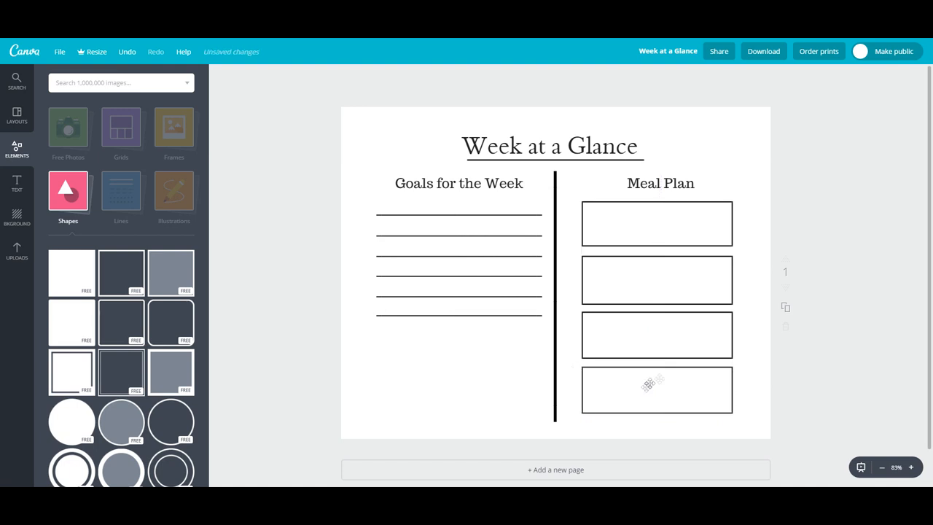
click(656, 225)
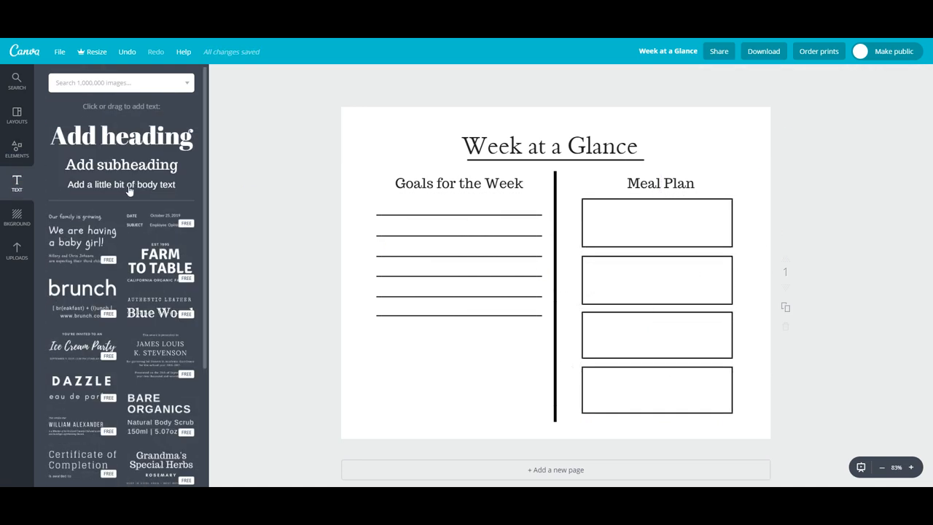
Label the meal boxes Breakfast, Lunch, Dinner, Snacks and set the headings to Trocchi.
text(Breakfast)
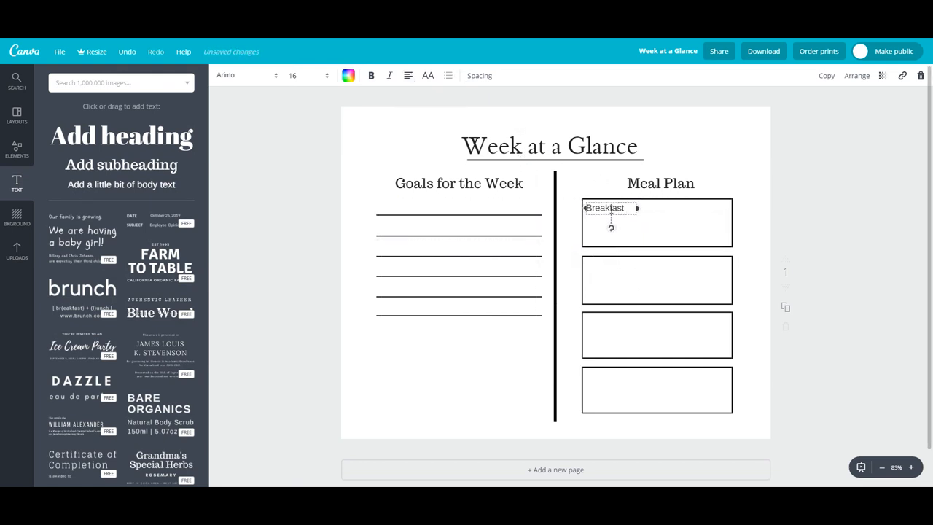
click(244, 75)
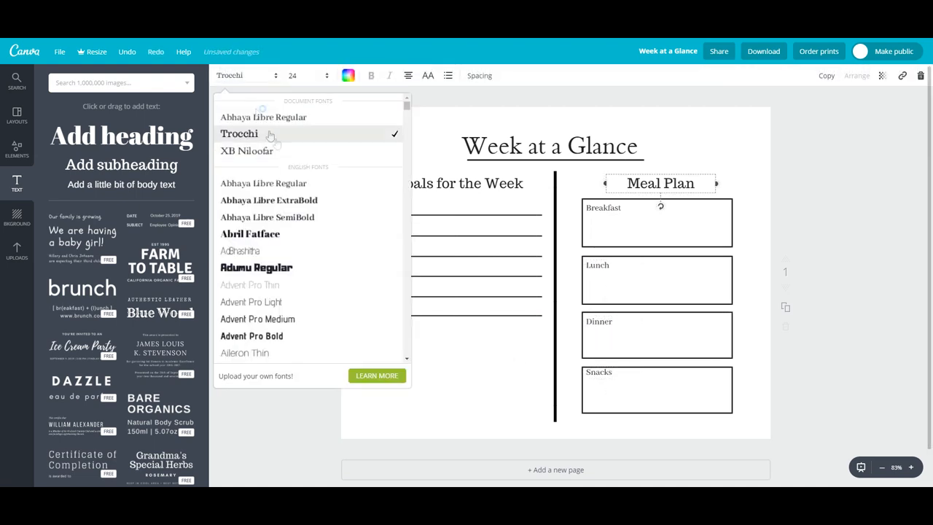
click(247, 151)
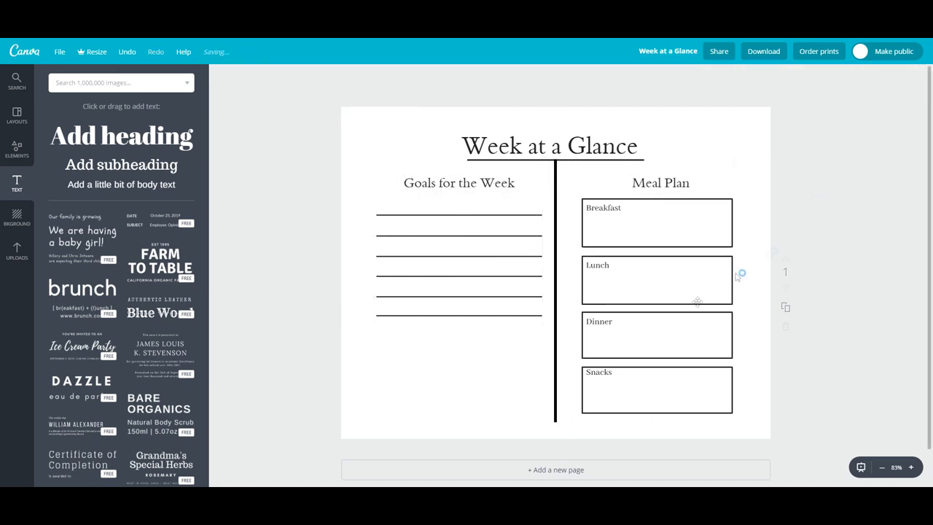
click(555, 292)
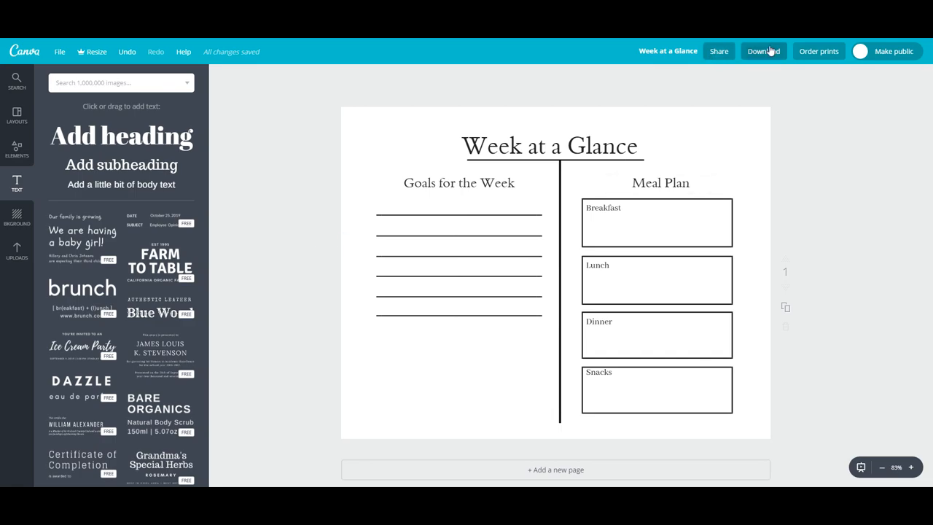
Start a new blank landscape design with a 'Monday' heading in XB Niloofar.
click(764, 51)
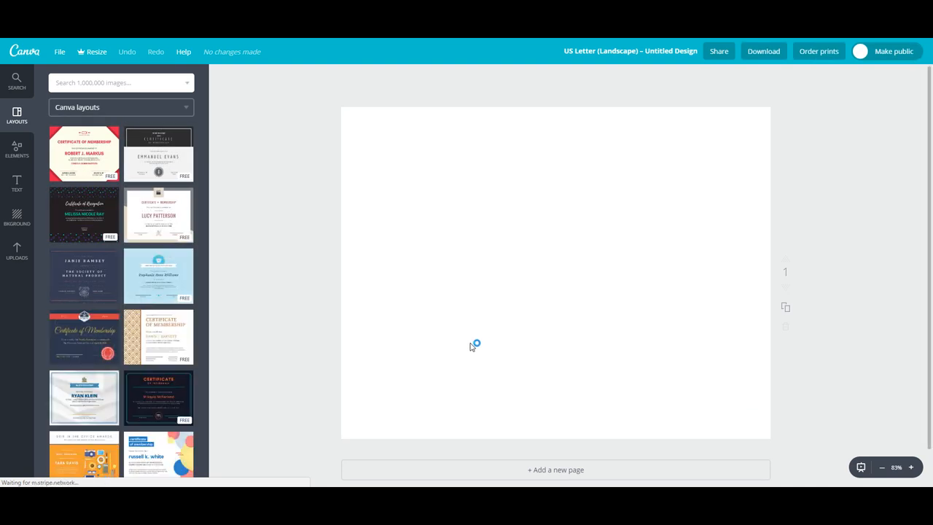
click(16, 182)
text(Monday)
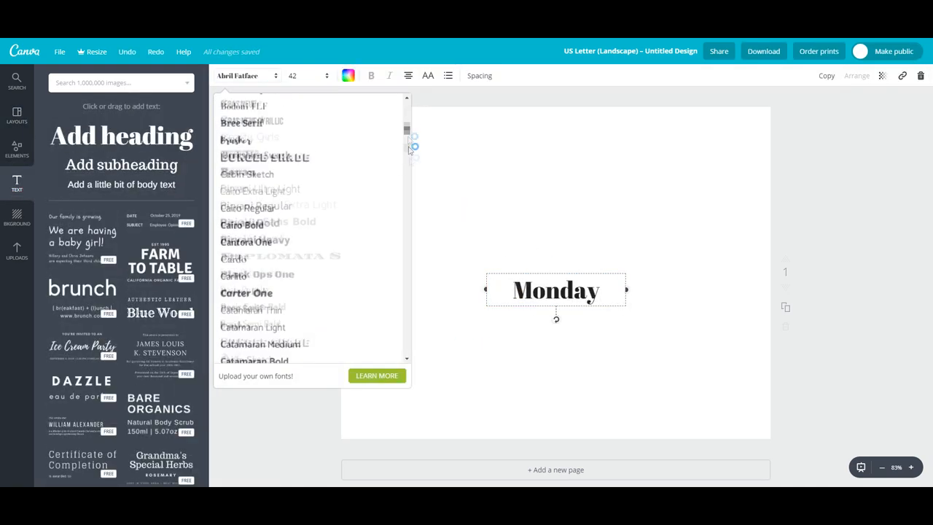
scroll(down, 3)
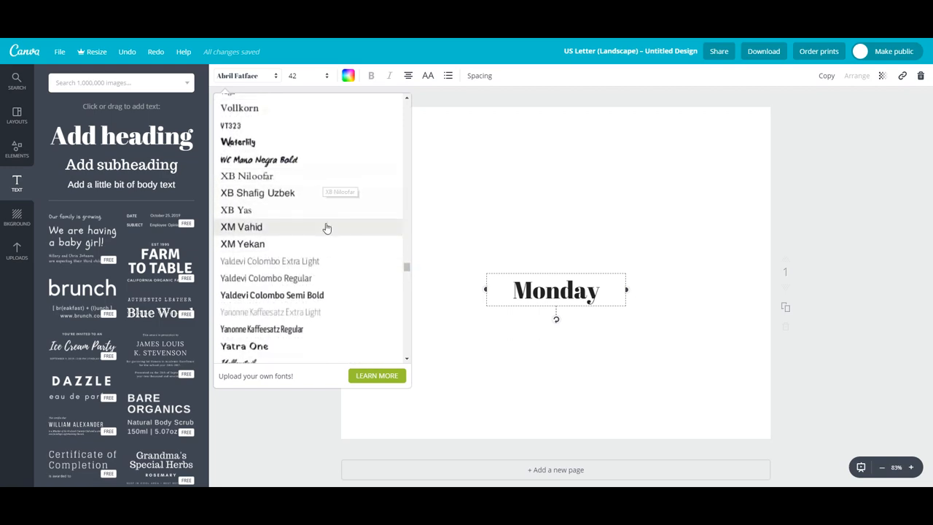
click(246, 175)
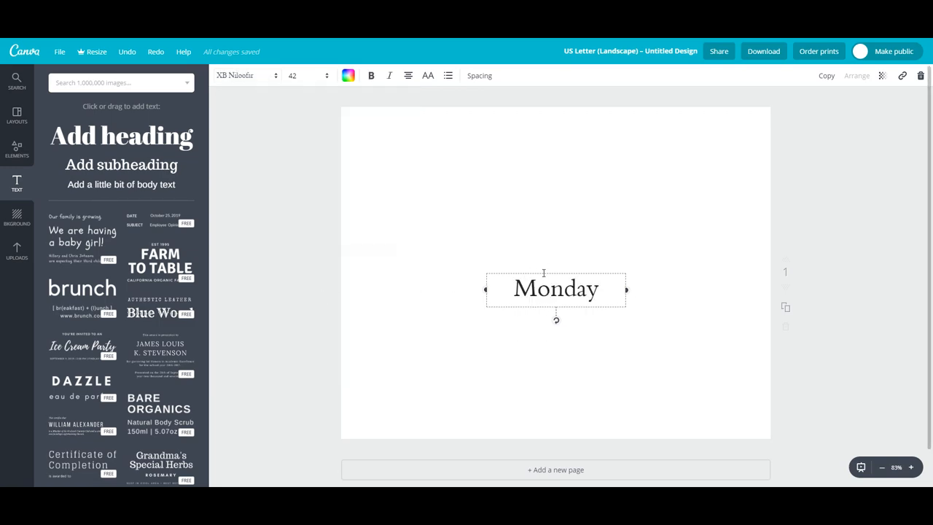
Move Monday to the top left and add Tuesday and Wednesday headings beside it.
drag(555, 289, 417, 149)
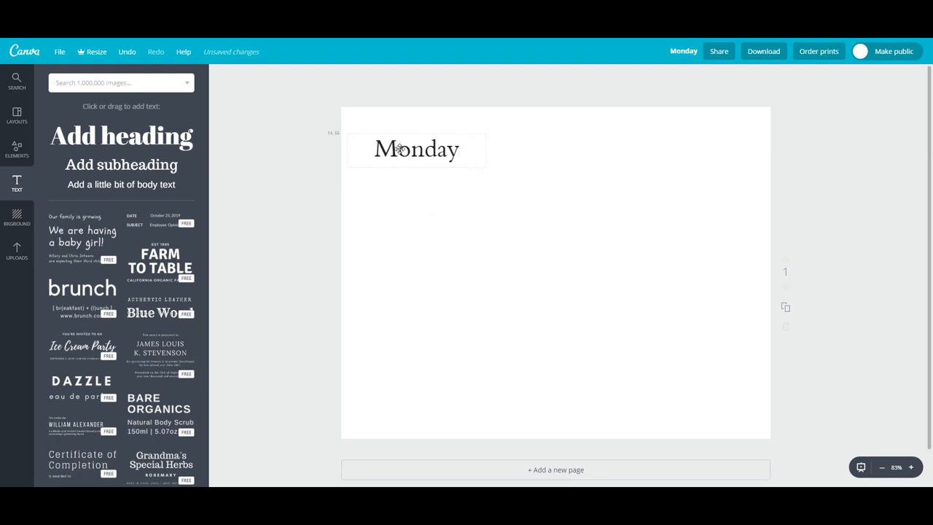
click(417, 149)
text(Tuesday)
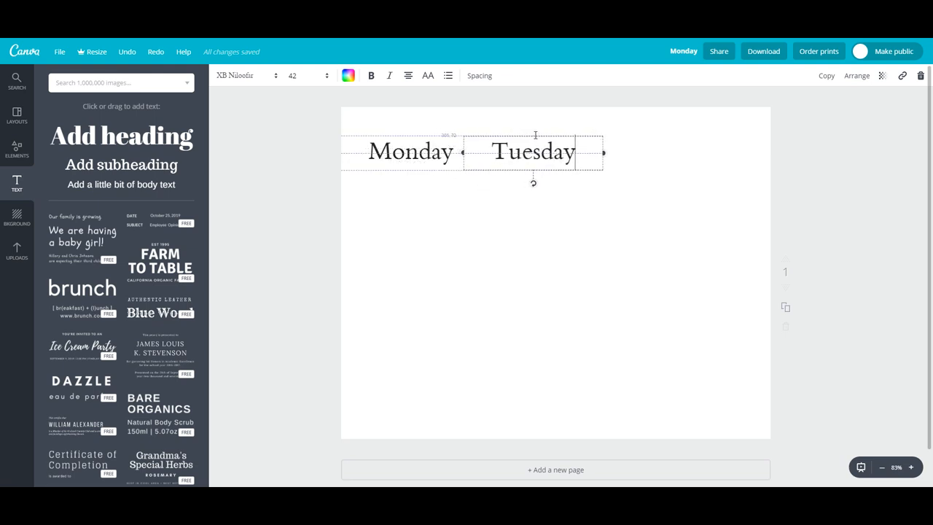
text(Wednesday)
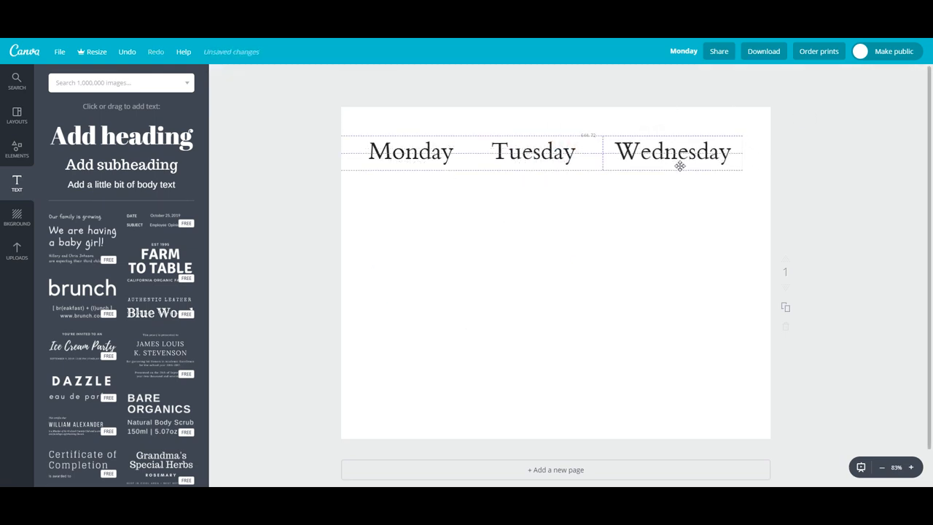
Place two square outline priority boxes under the Monday heading.
click(16, 149)
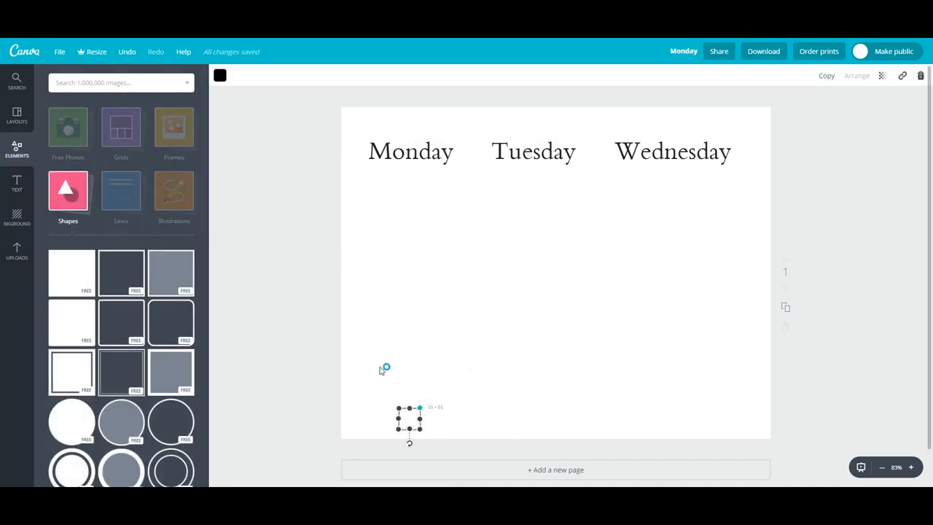
drag(408, 420, 364, 183)
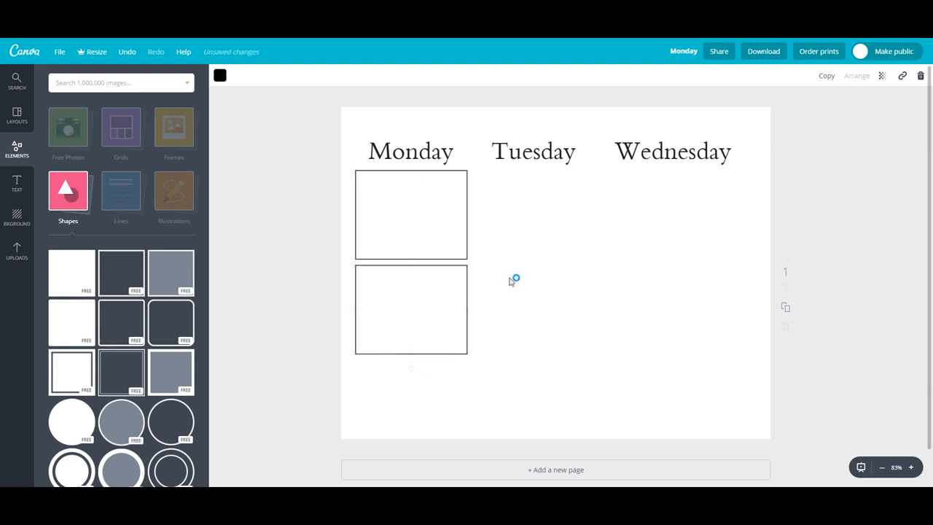
click(16, 182)
text(Contact)
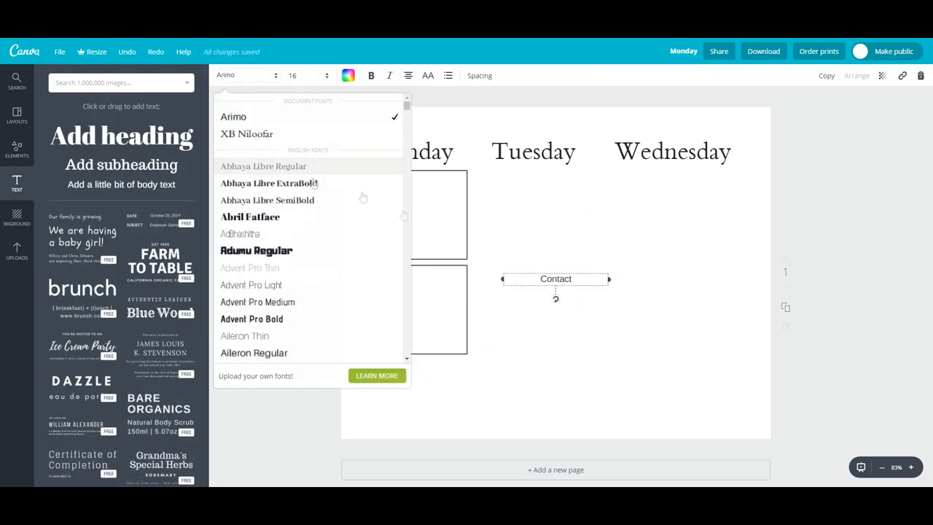
Give 'Contact' a serif font and retype its copy as 'Errands to Run' below it.
click(262, 166)
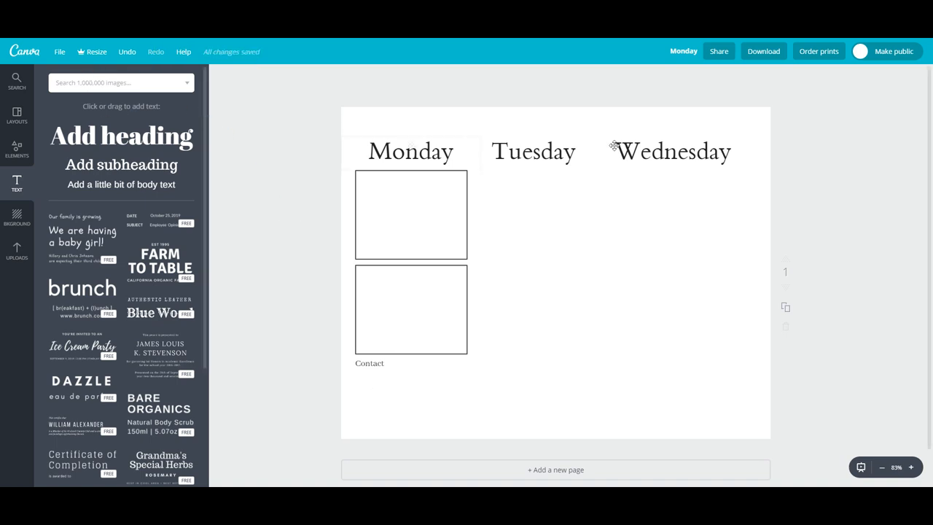
double_click(369, 363)
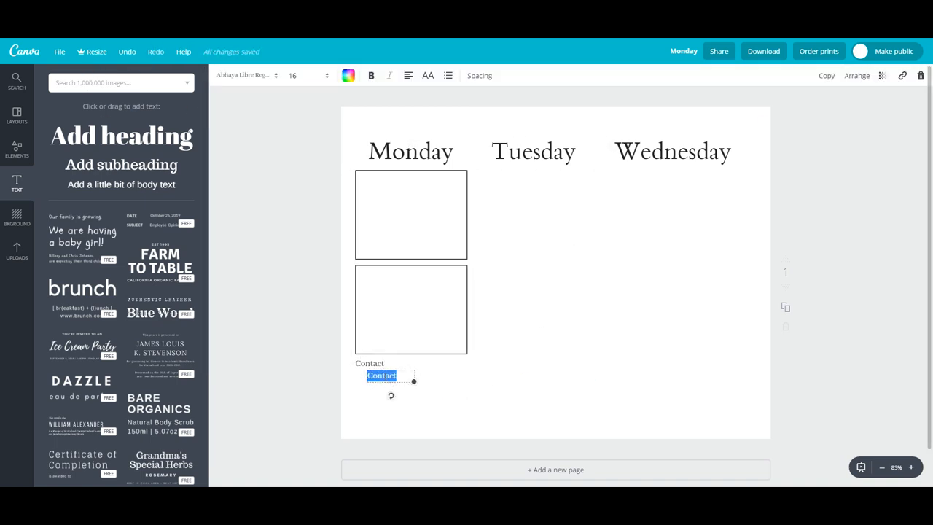
text(Errands to Run)
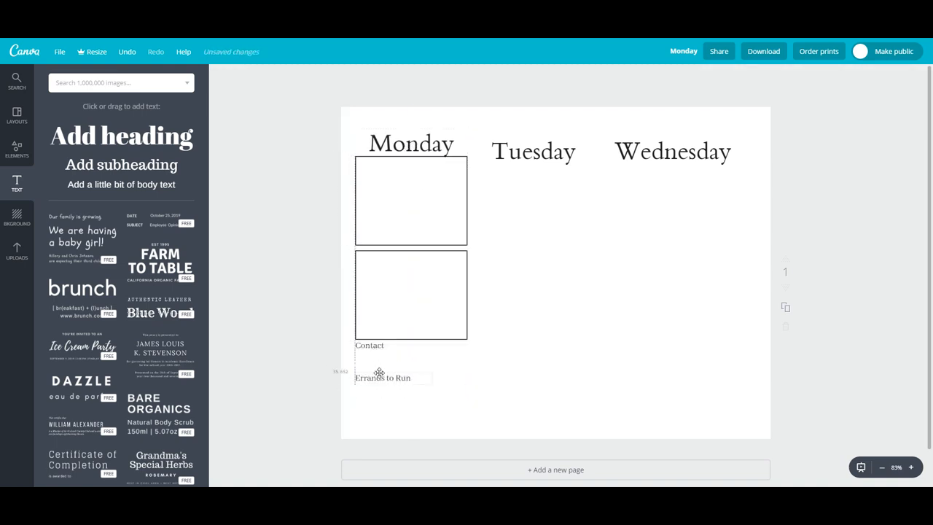
click(16, 146)
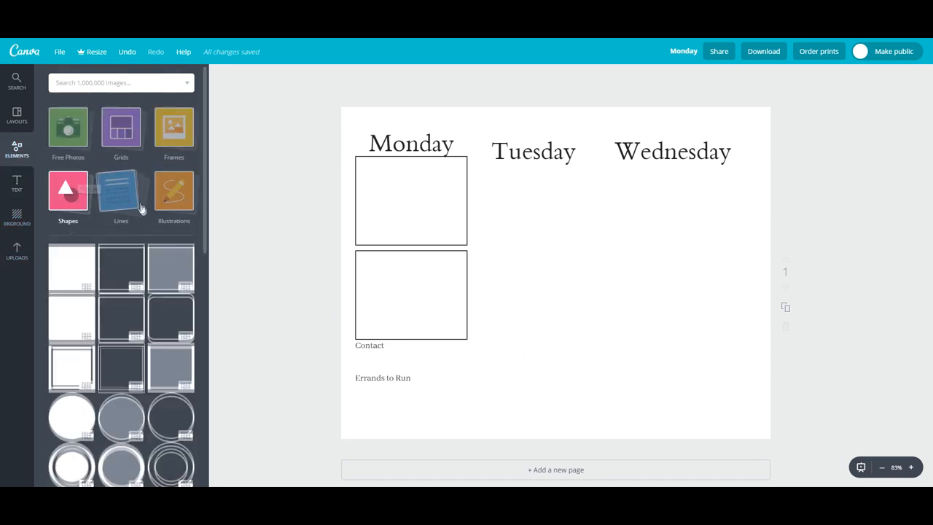
Add box-width writing lines under the Contact and Errands to Run labels.
click(121, 196)
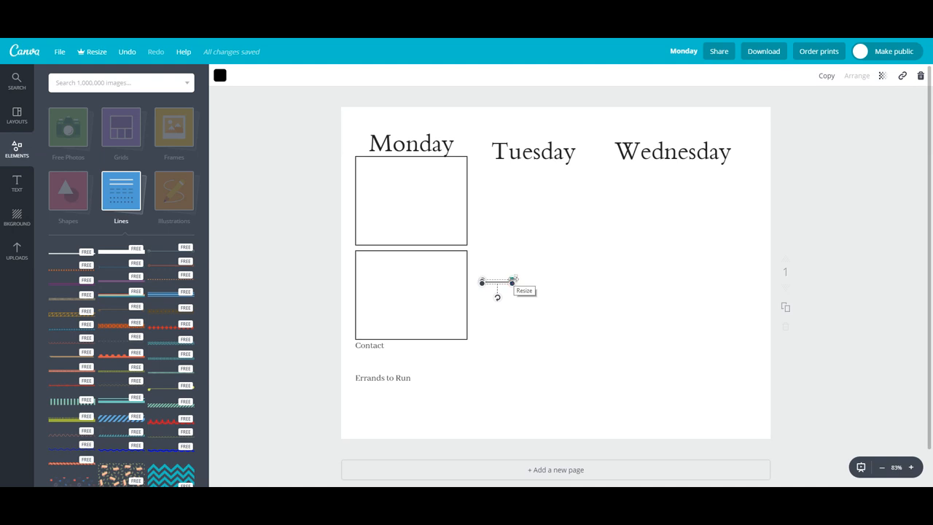
drag(496, 283, 408, 356)
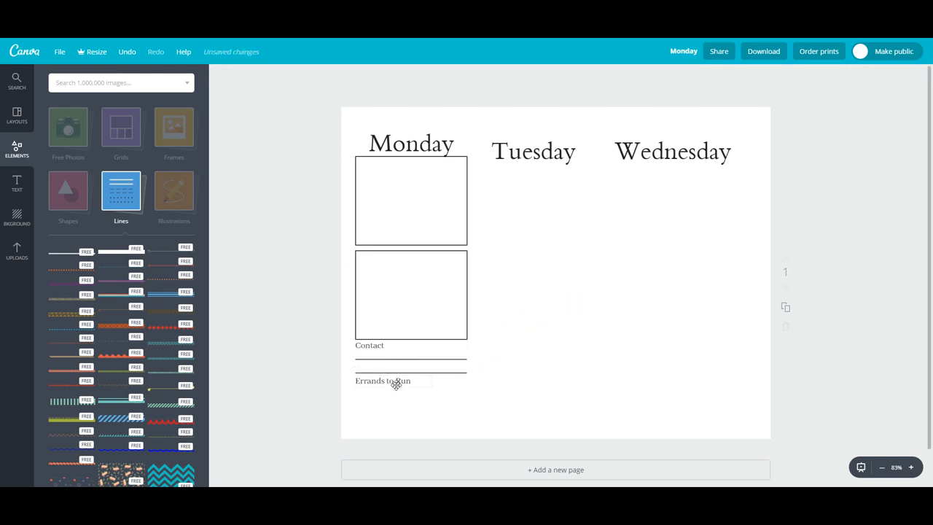
click(409, 396)
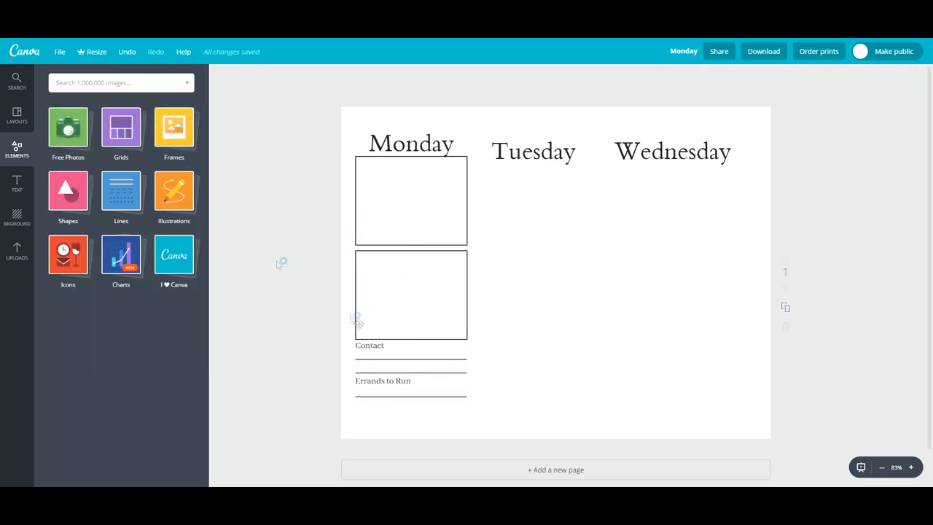
Place four water cup icons and a dumbbell icon beneath Monday's lines.
click(382, 381)
text(cup of water)
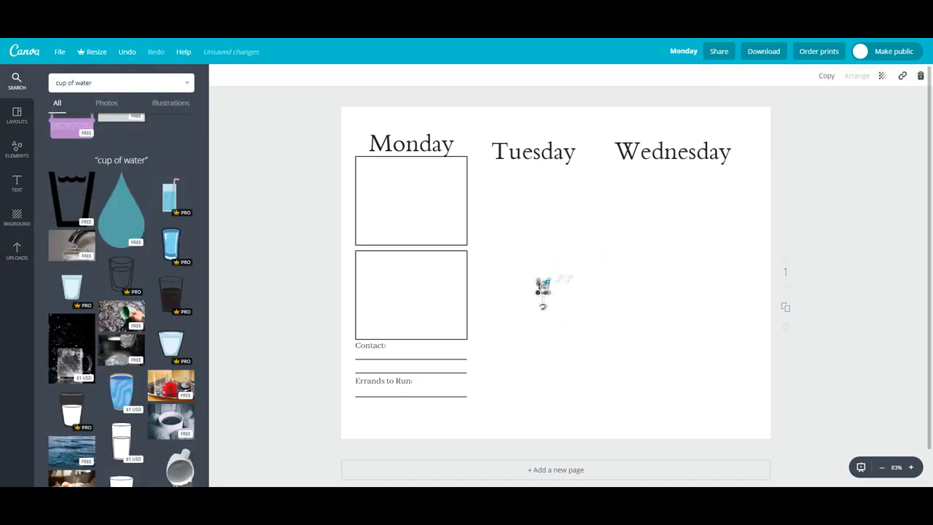
drag(542, 292, 362, 416)
text(gym)
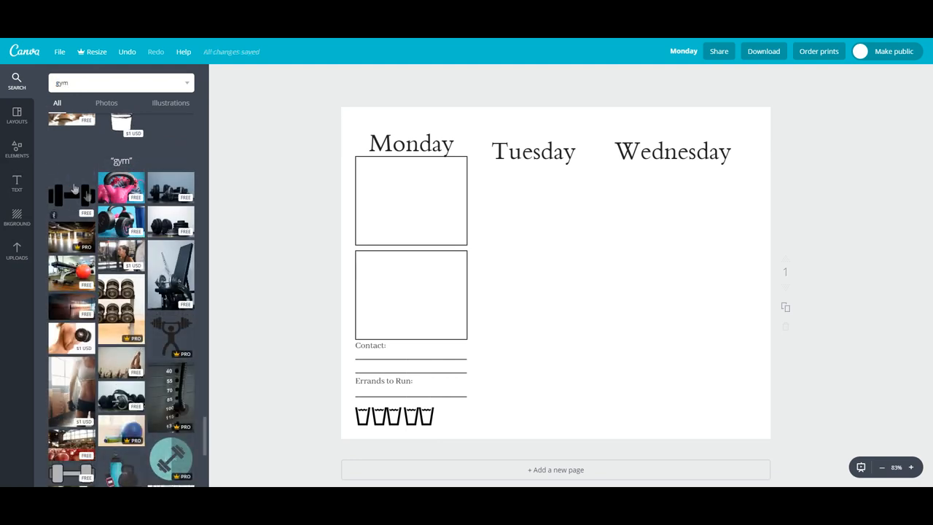
drag(72, 188, 455, 416)
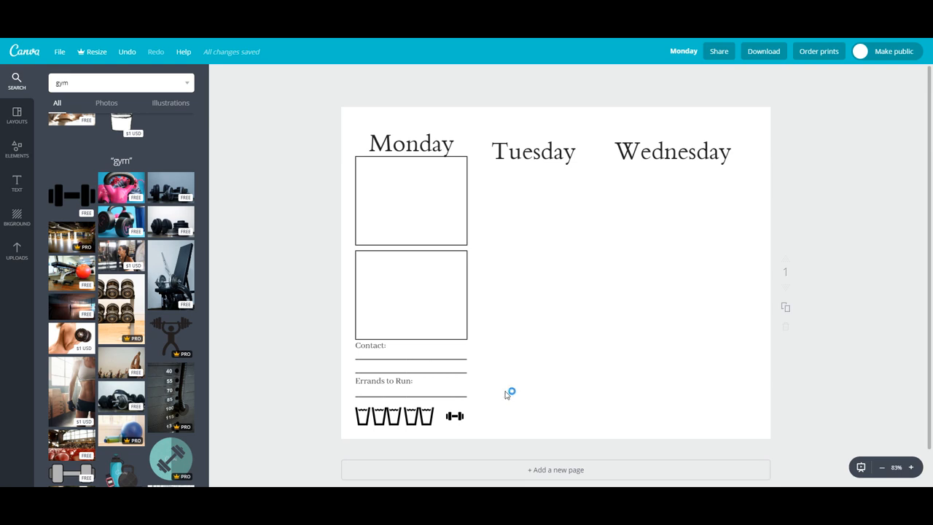
click(370, 344)
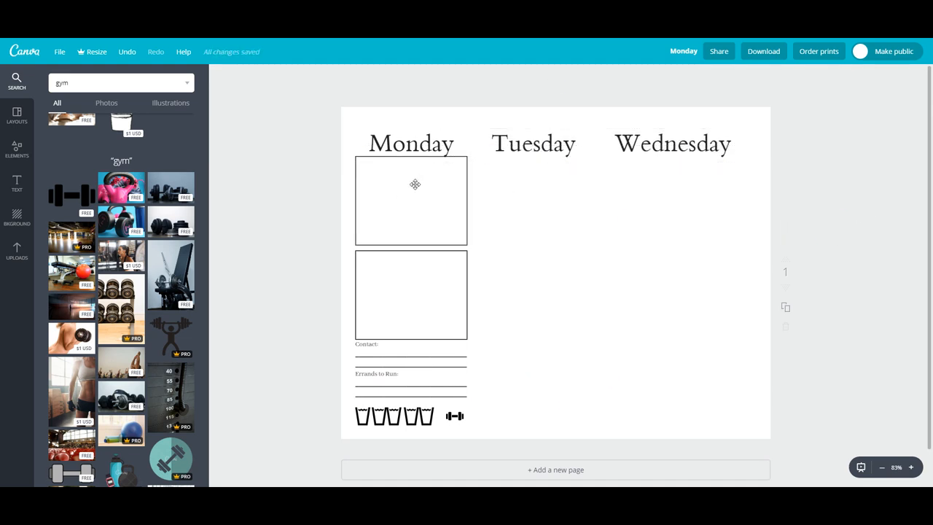
Copy Monday's two priority boxes under the Tuesday and Wednesday headings.
click(411, 201)
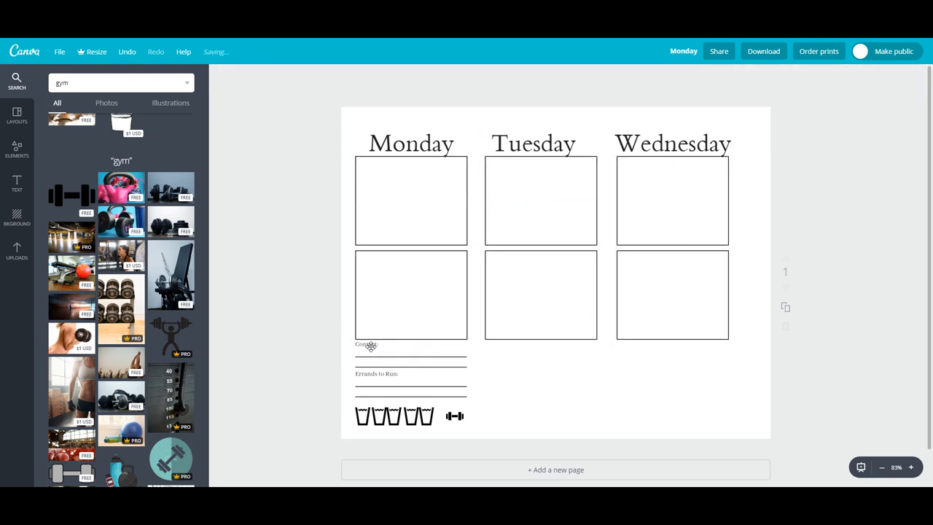
Duplicate Monday's contact and errand lines with the water and gym icons under Tuesday and Wednesday.
click(367, 344)
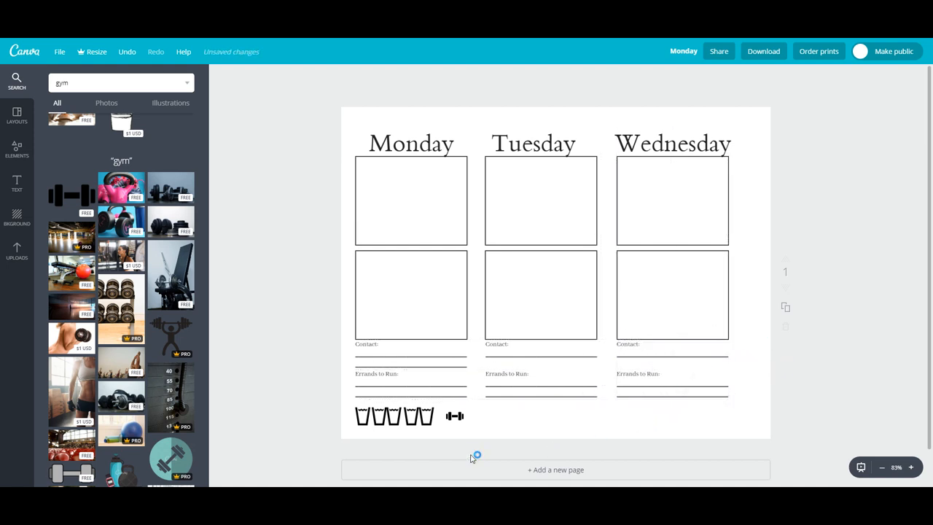
click(394, 415)
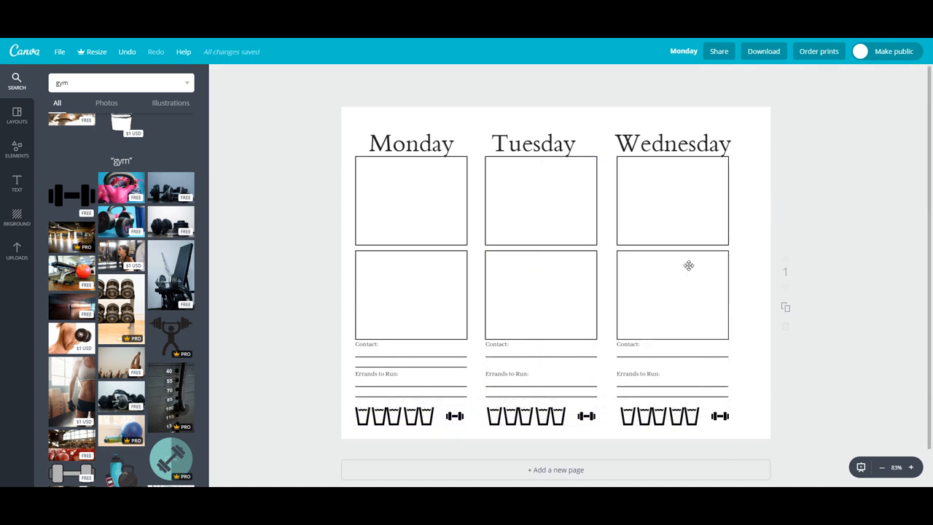
click(671, 292)
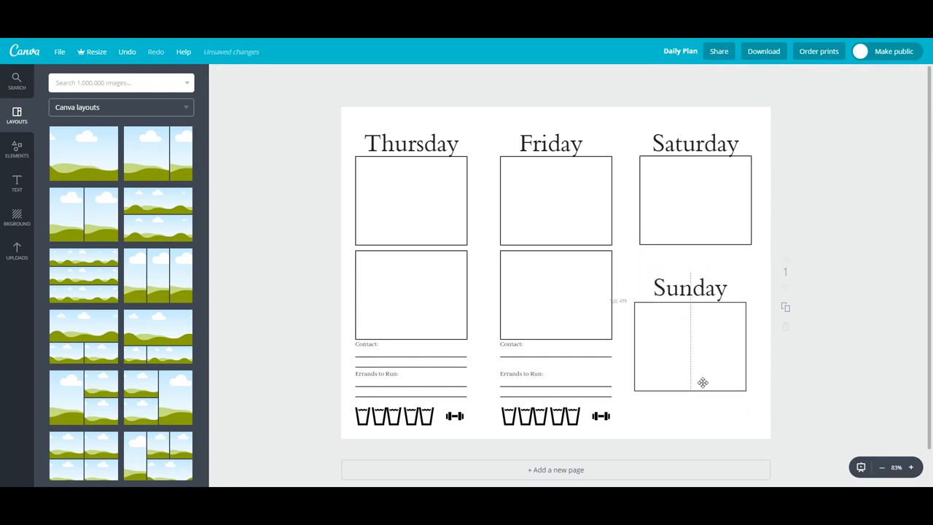
Choose PNG as the download file type for the finished planner design.
click(764, 51)
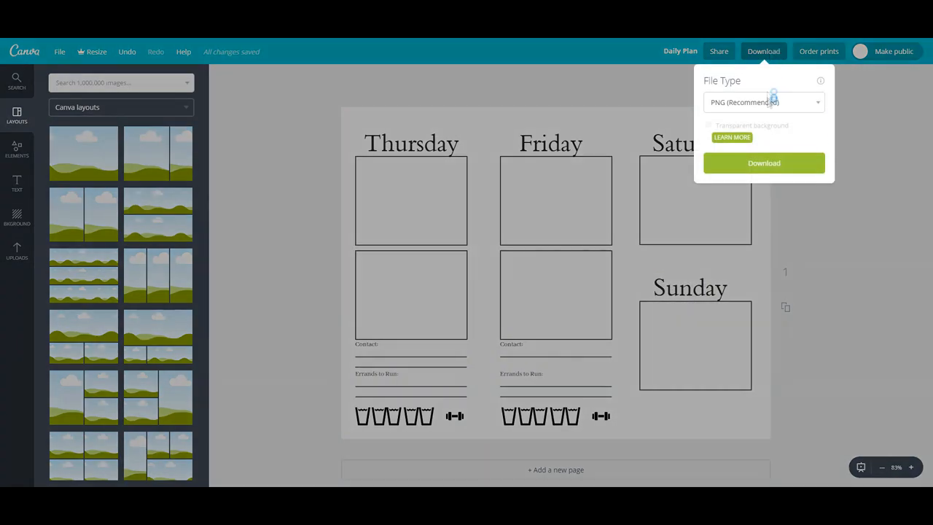
click(764, 163)
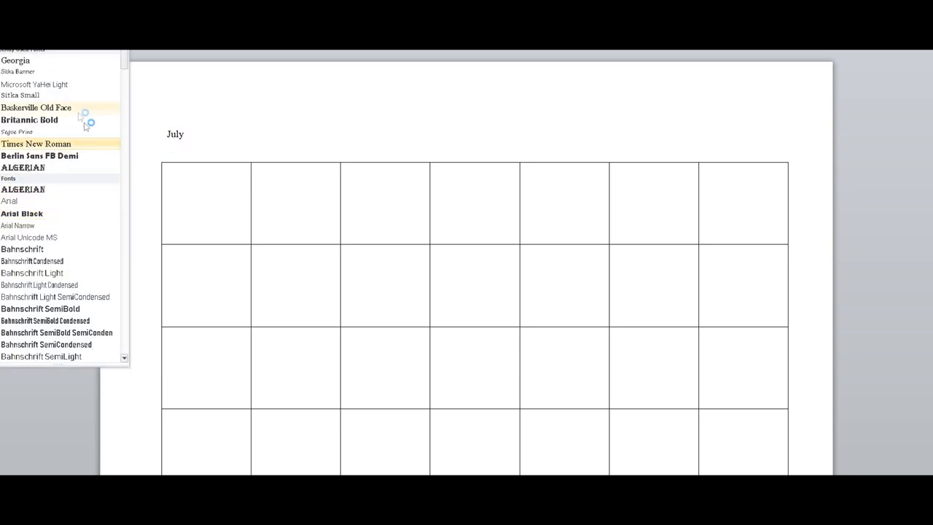
Give the July title a serif font and set 0.5" landscape custom margins for the month table.
click(35, 144)
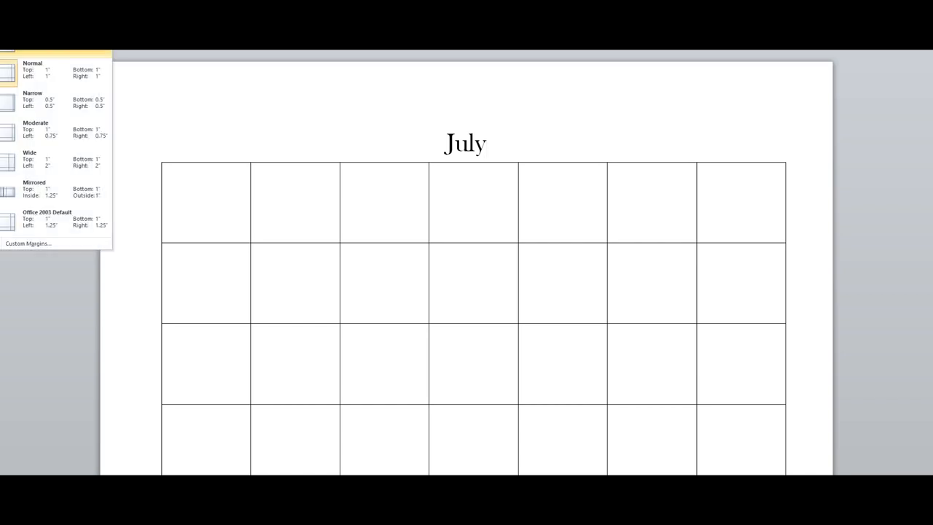
click(27, 242)
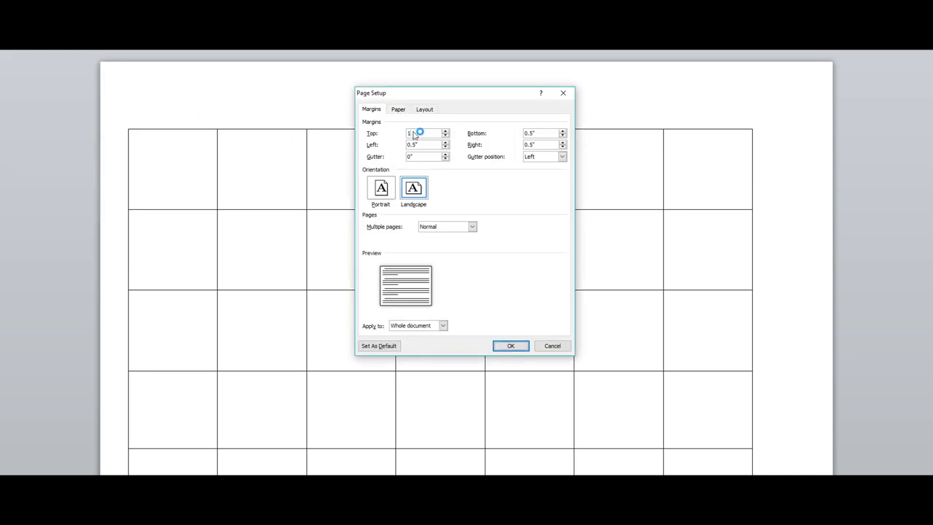
click(511, 346)
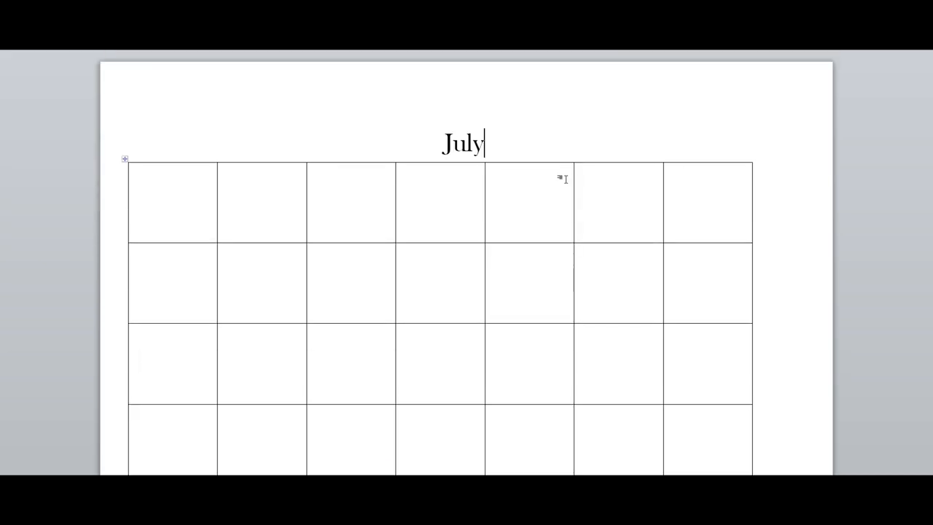
double_click(464, 144)
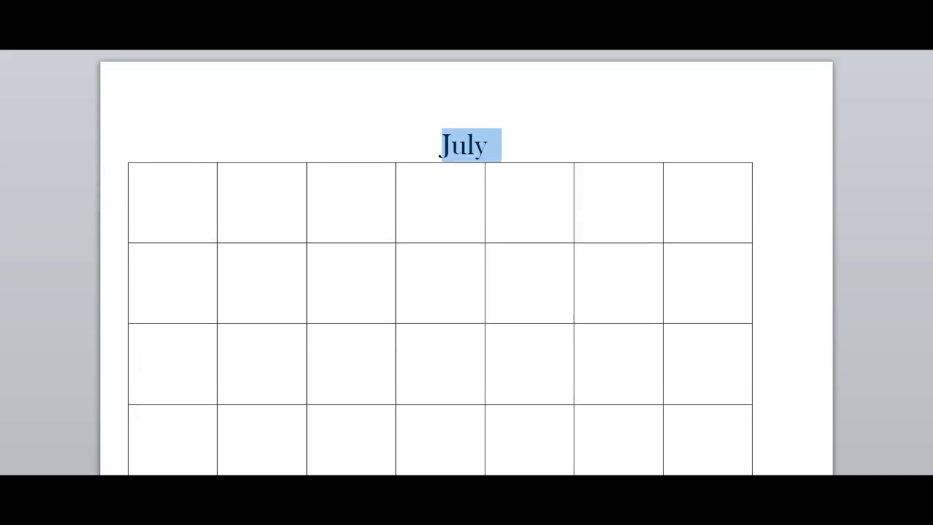